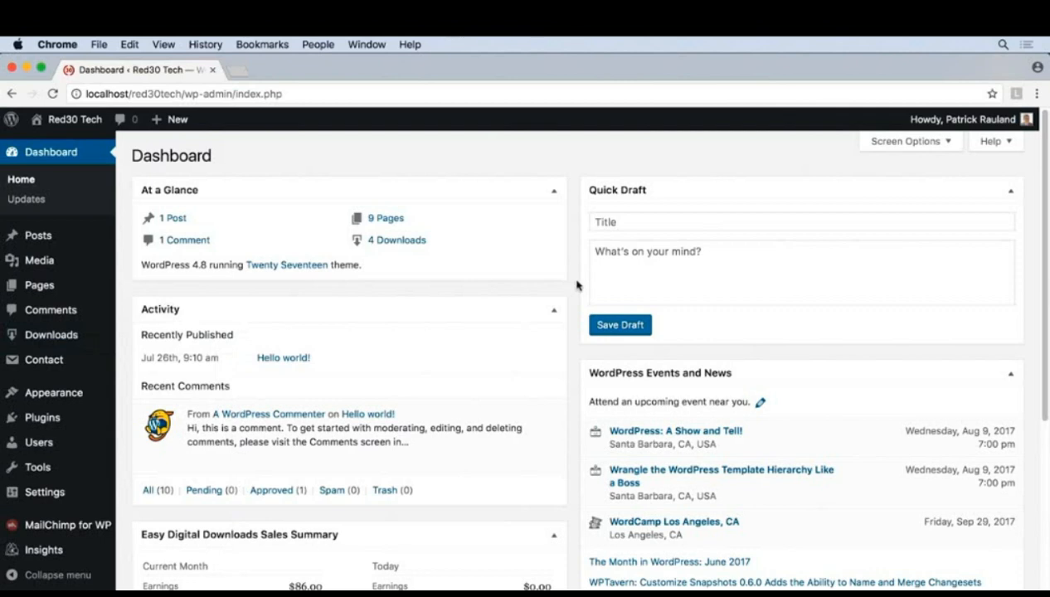
pyautogui.moveTo(51, 335)
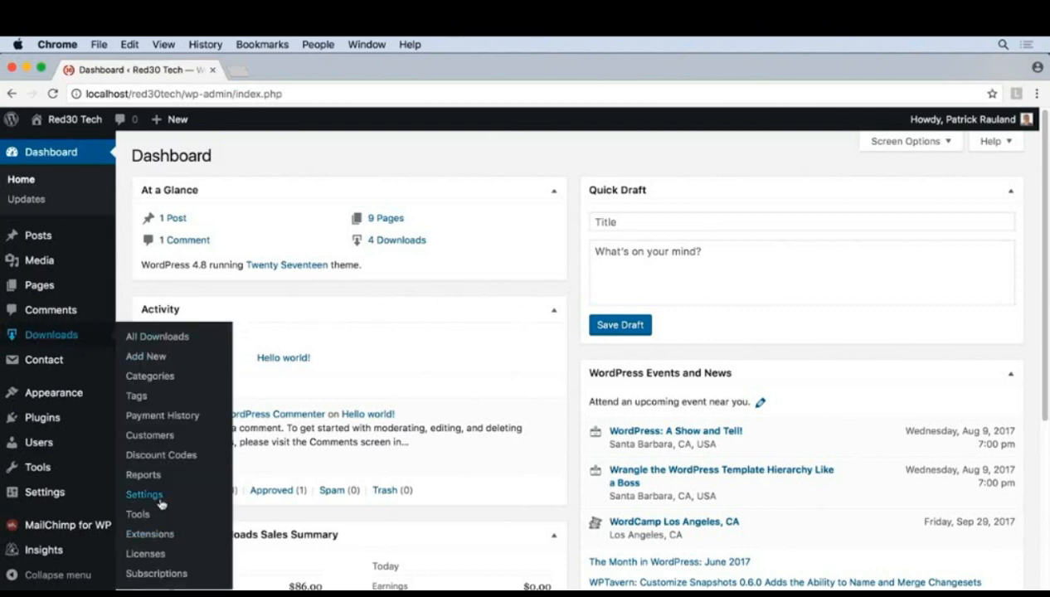
# Step: Go to the Easy Digital Downloads Settings page from the Downloads menu
pyautogui.click(142, 495)
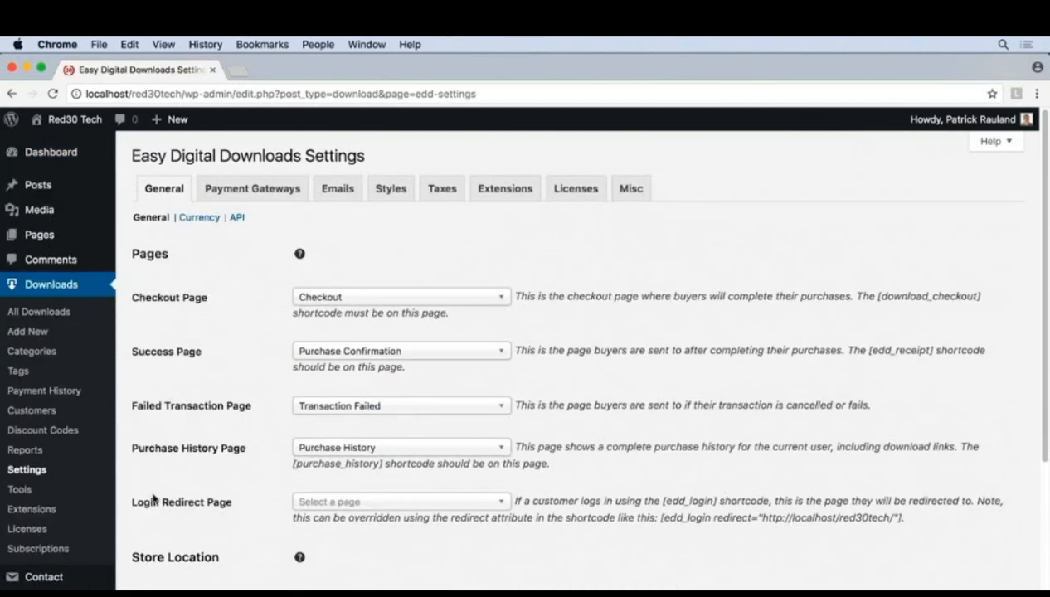
# Step: Switch to the Misc settings to review the miscellaneous store options
pyautogui.click(631, 189)
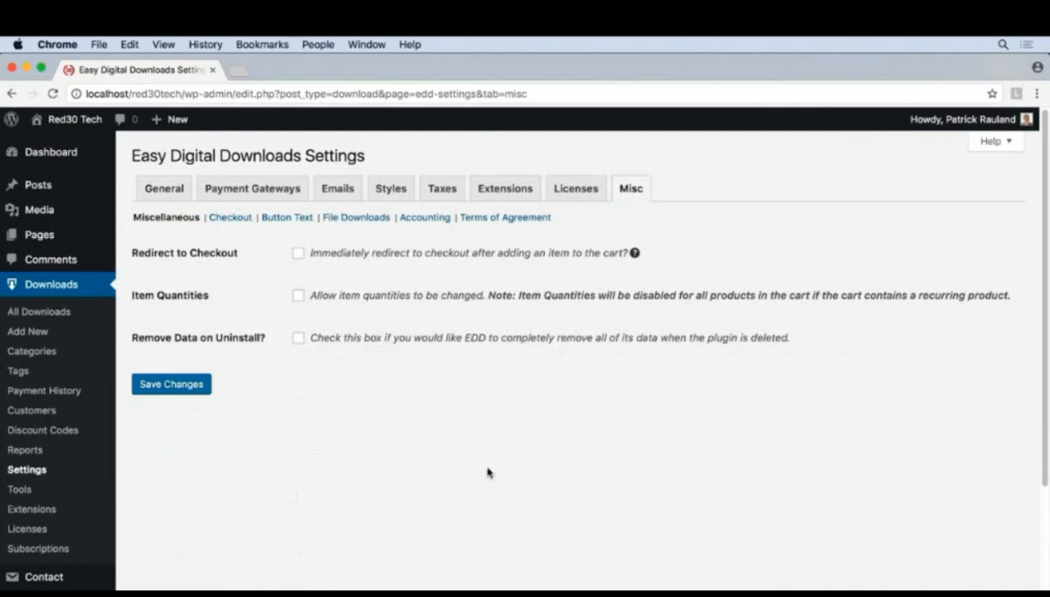
pyautogui.moveTo(241, 282)
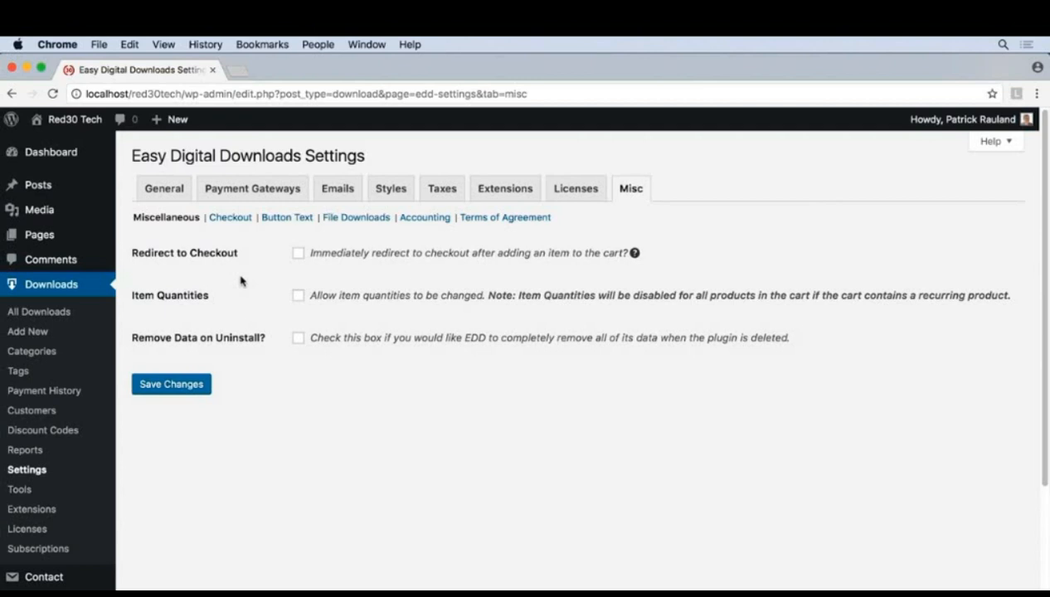
pyautogui.moveTo(244, 322)
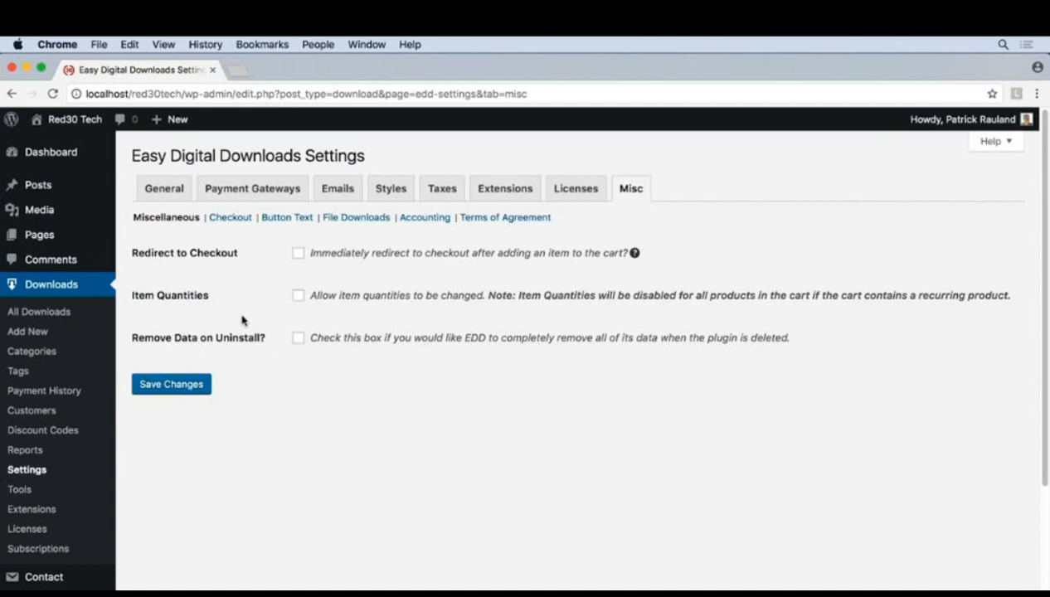
pyautogui.moveTo(253, 332)
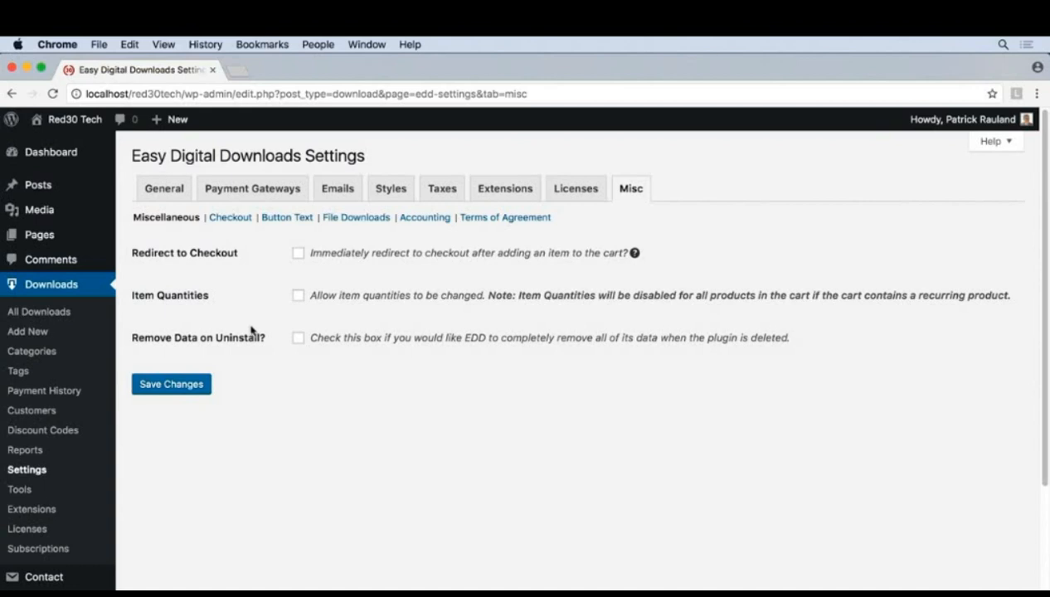
pyautogui.moveTo(286, 385)
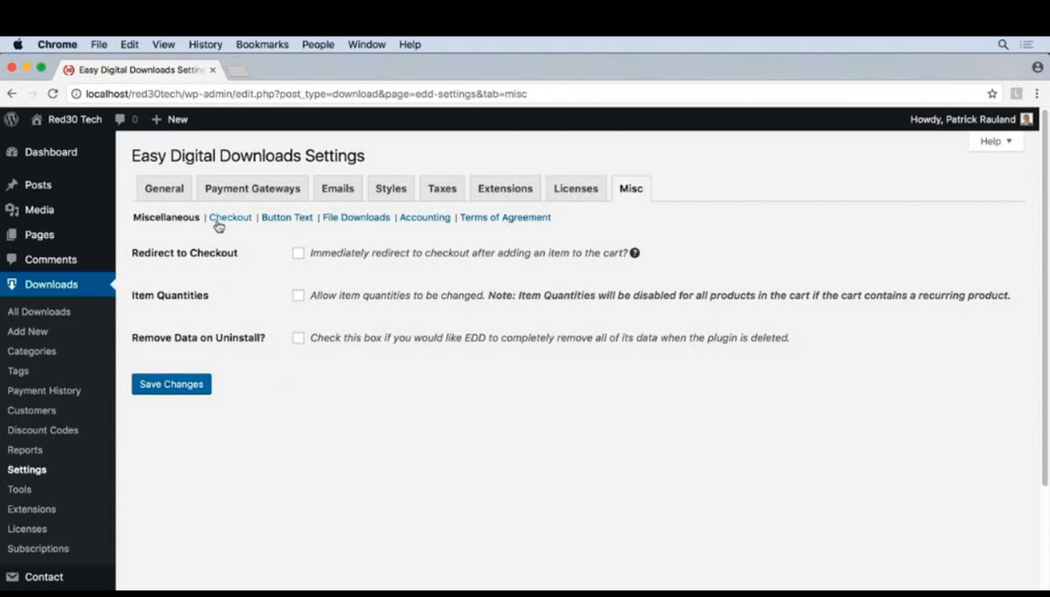
# Step: Show the Checkout section of the Misc settings with its SSL, login and cart options
pyautogui.click(229, 217)
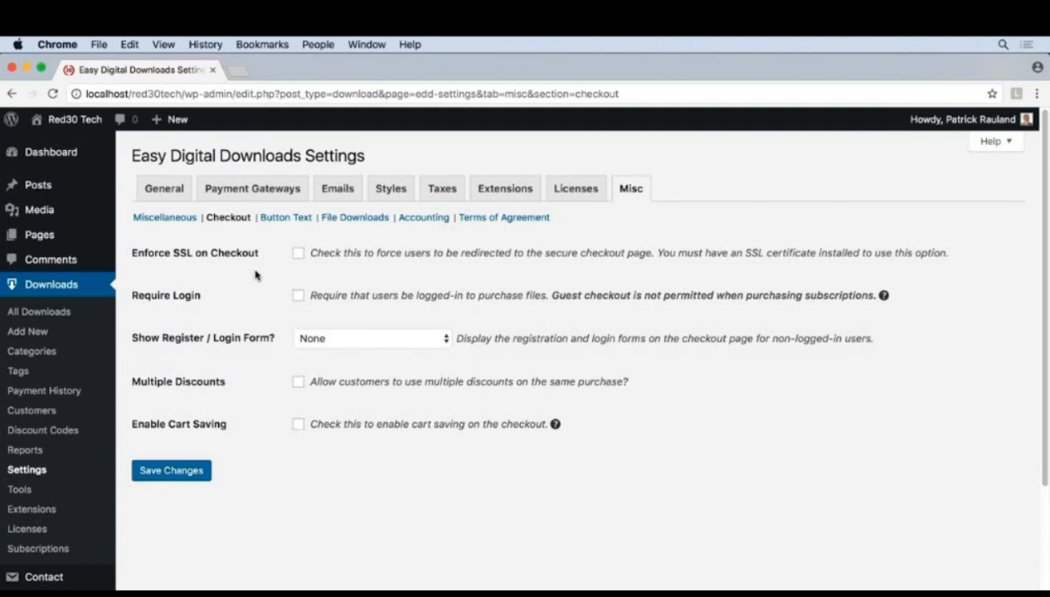
pyautogui.moveTo(306, 264)
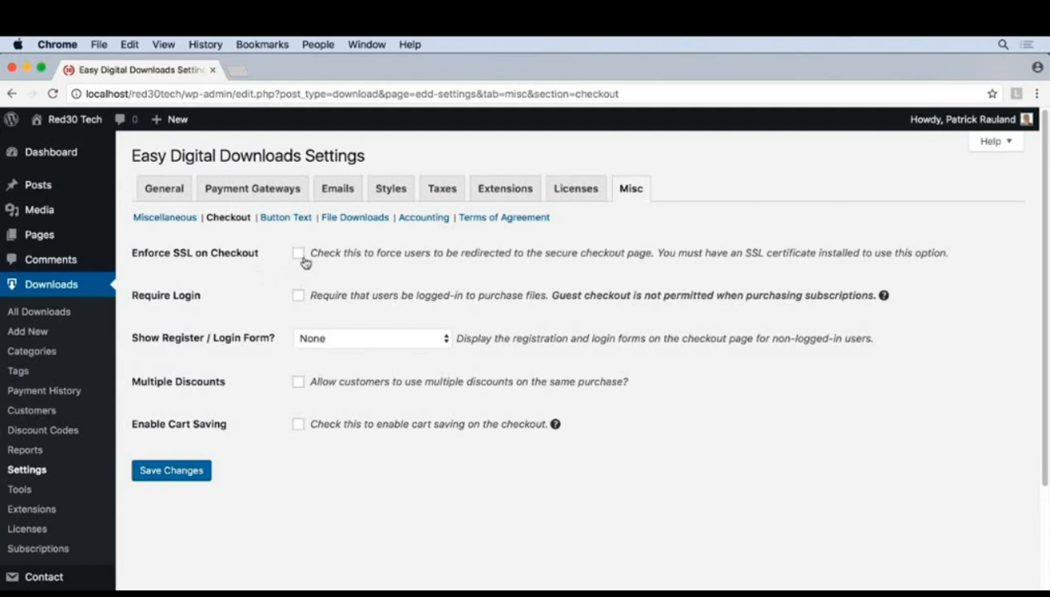
pyautogui.moveTo(288, 272)
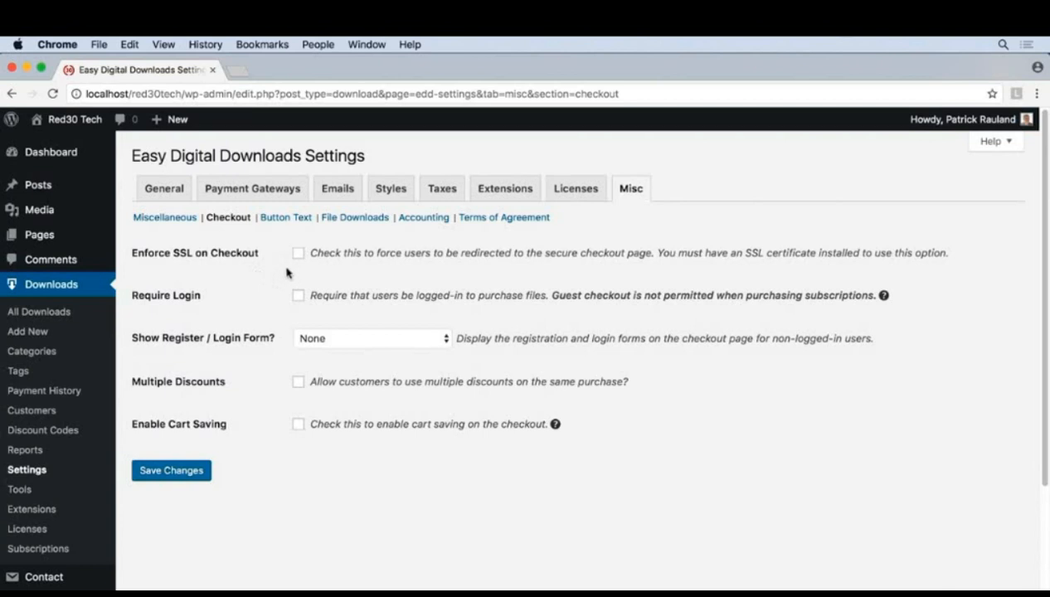
pyautogui.moveTo(290, 314)
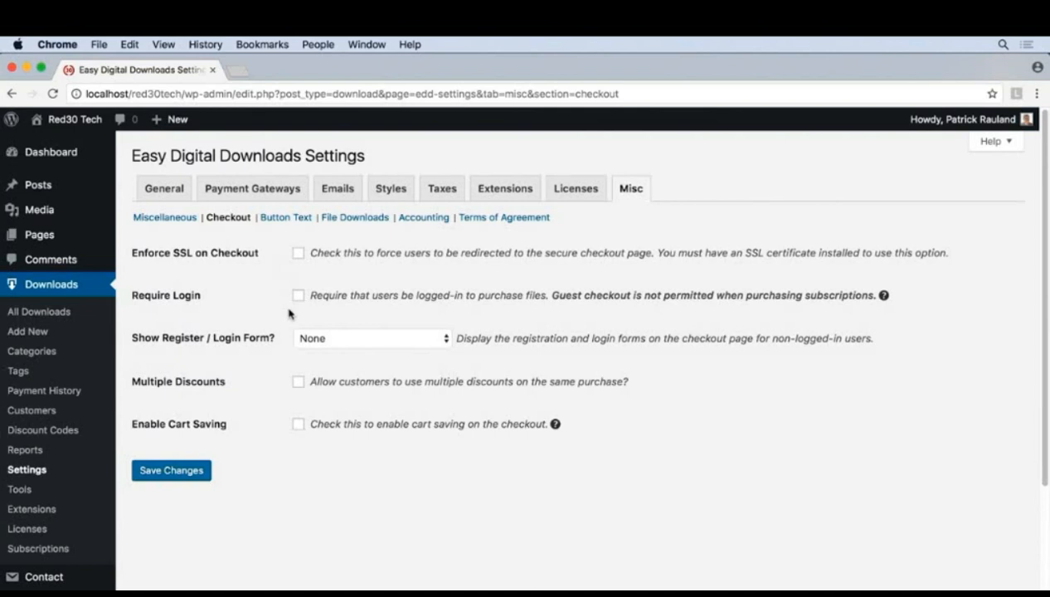
pyautogui.moveTo(286, 362)
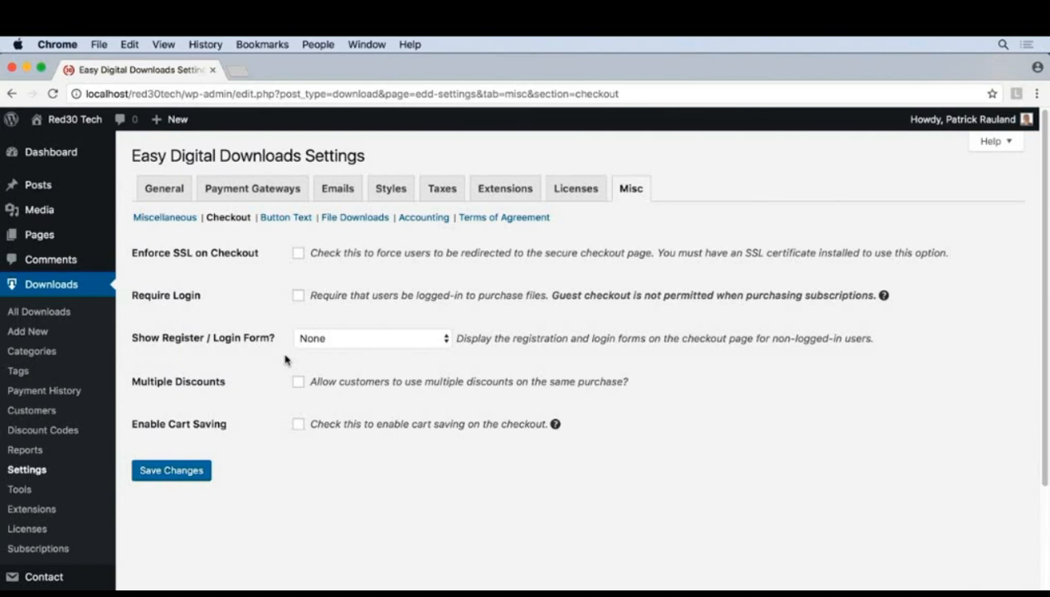
pyautogui.moveTo(336, 411)
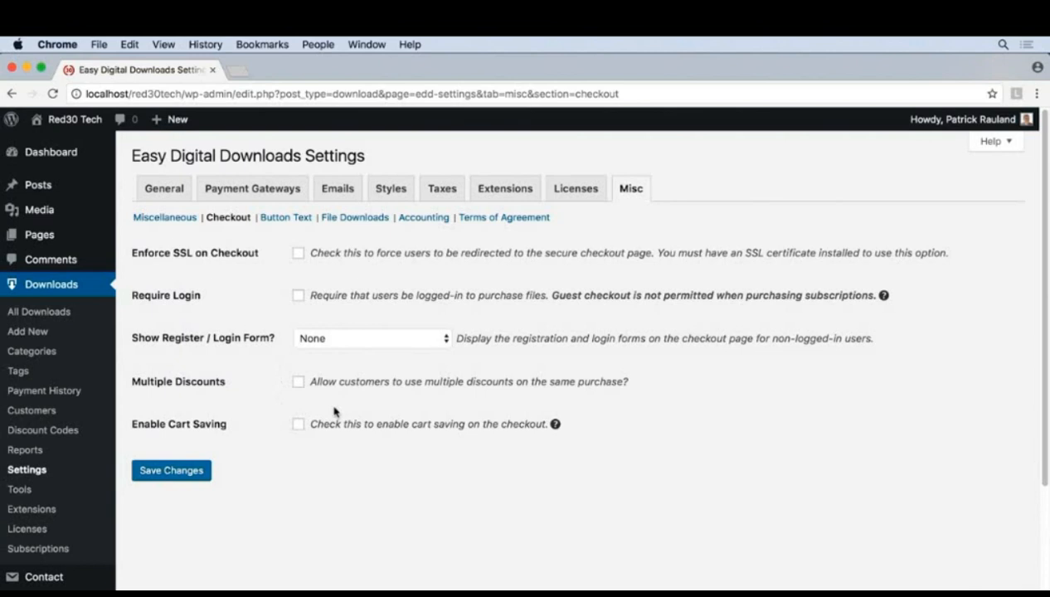
pyautogui.moveTo(332, 445)
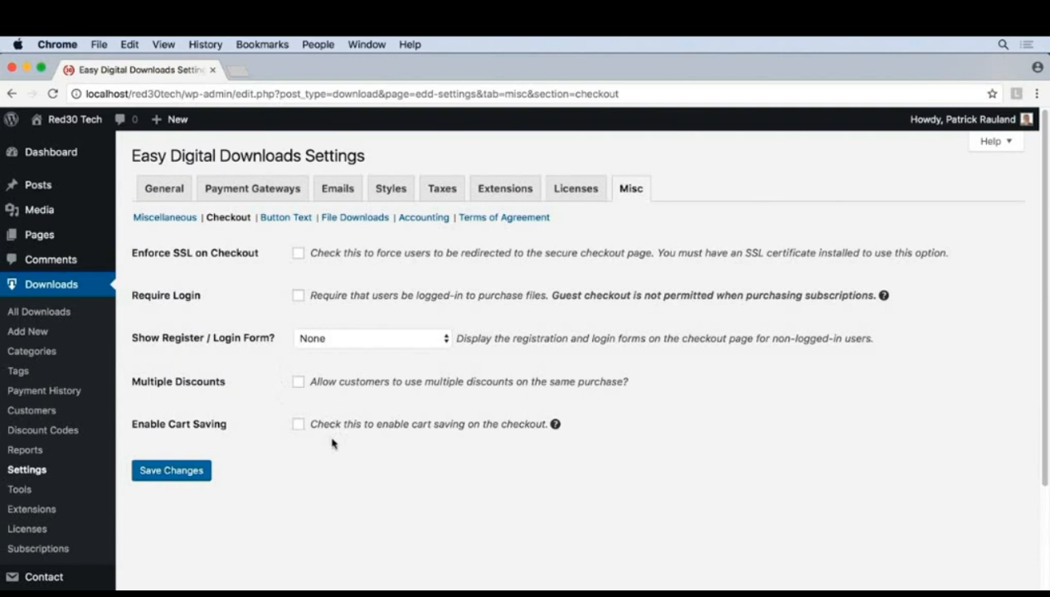
pyautogui.moveTo(285, 217)
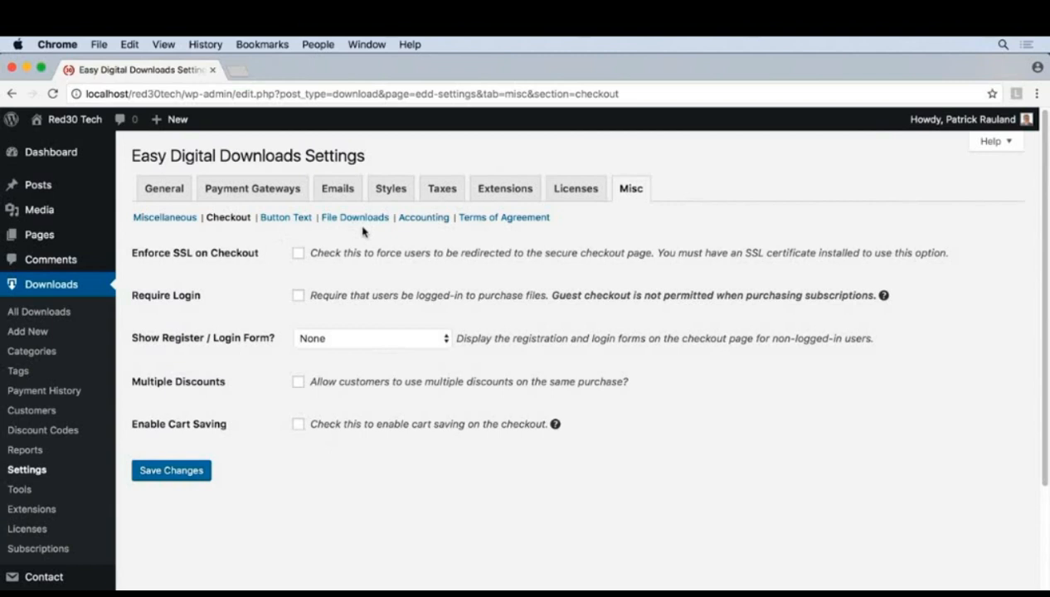
pyautogui.moveTo(448, 229)
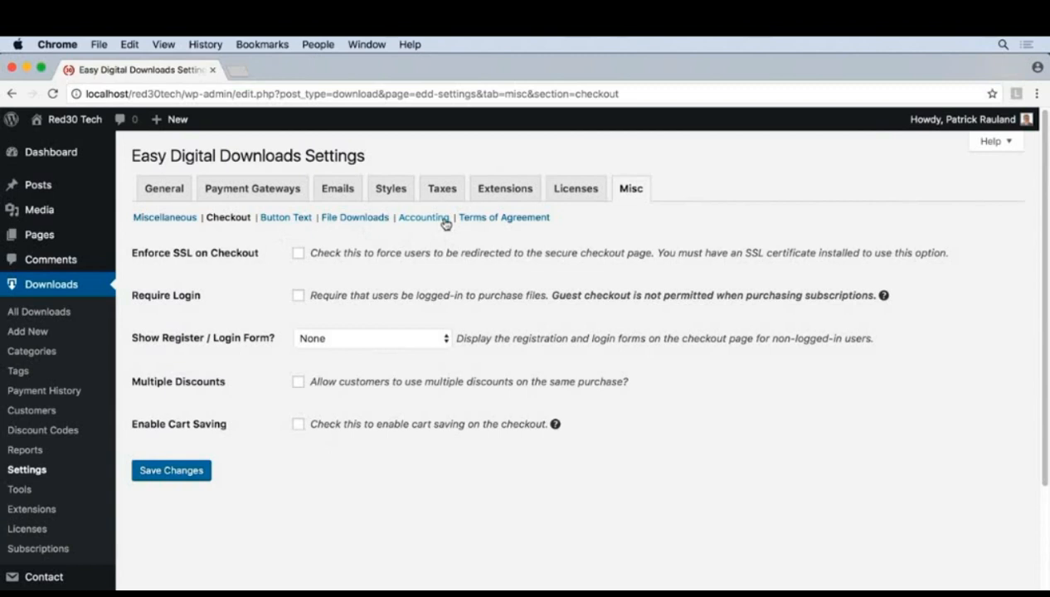
# Step: In Accounting, enable Sequential Order Numbers with prefix RED and save the changes
pyautogui.click(423, 218)
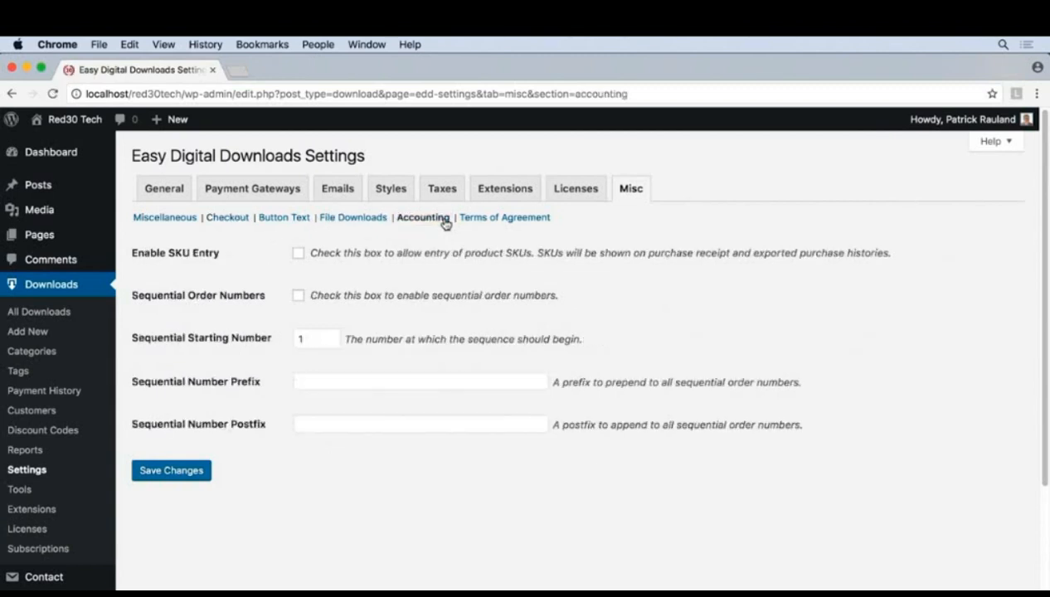
pyautogui.moveTo(448, 282)
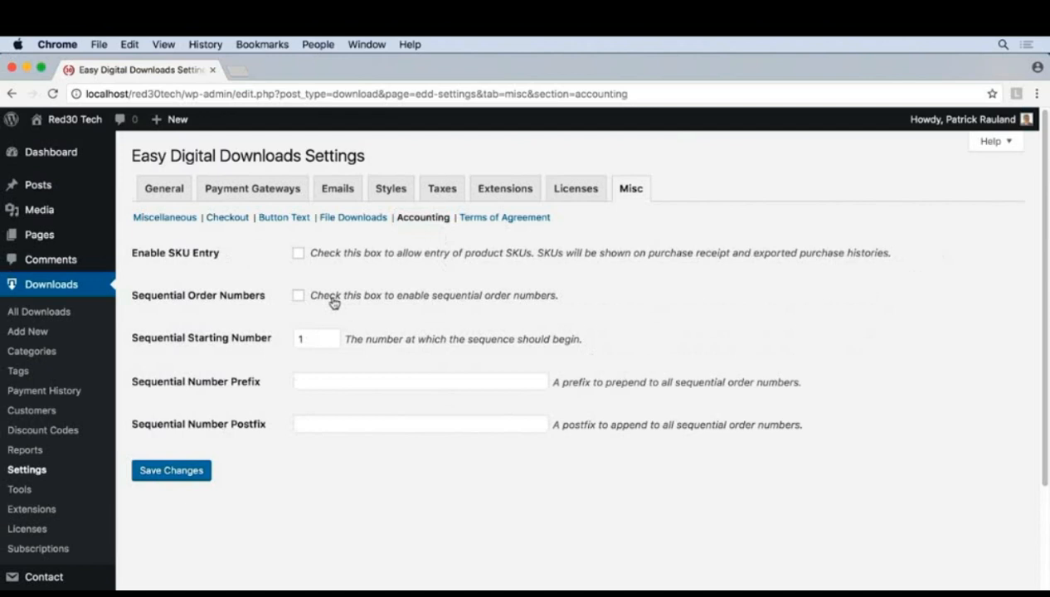
pyautogui.click(299, 295)
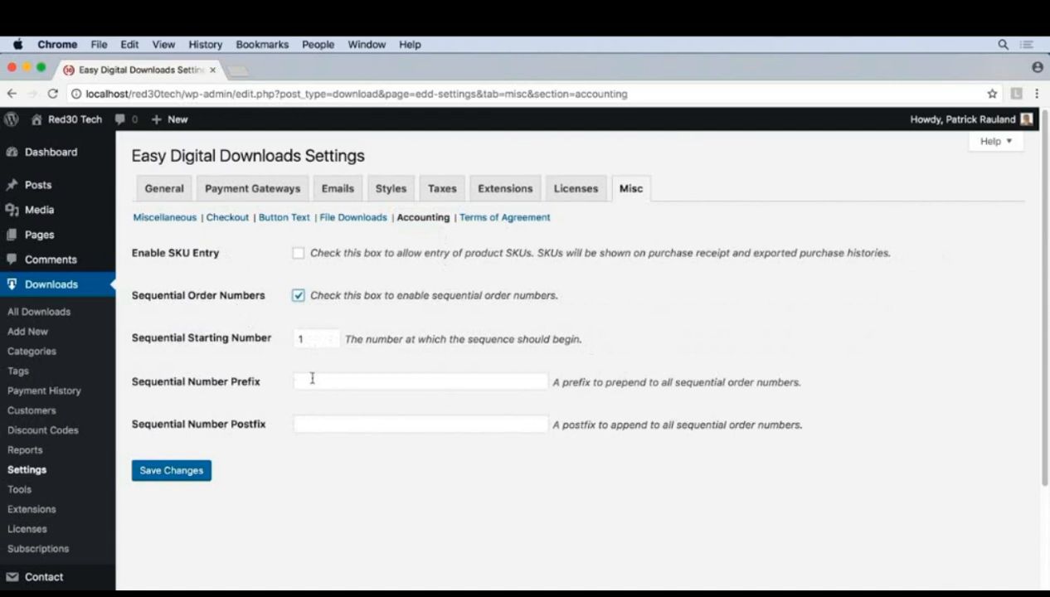
pyautogui.click(418, 382)
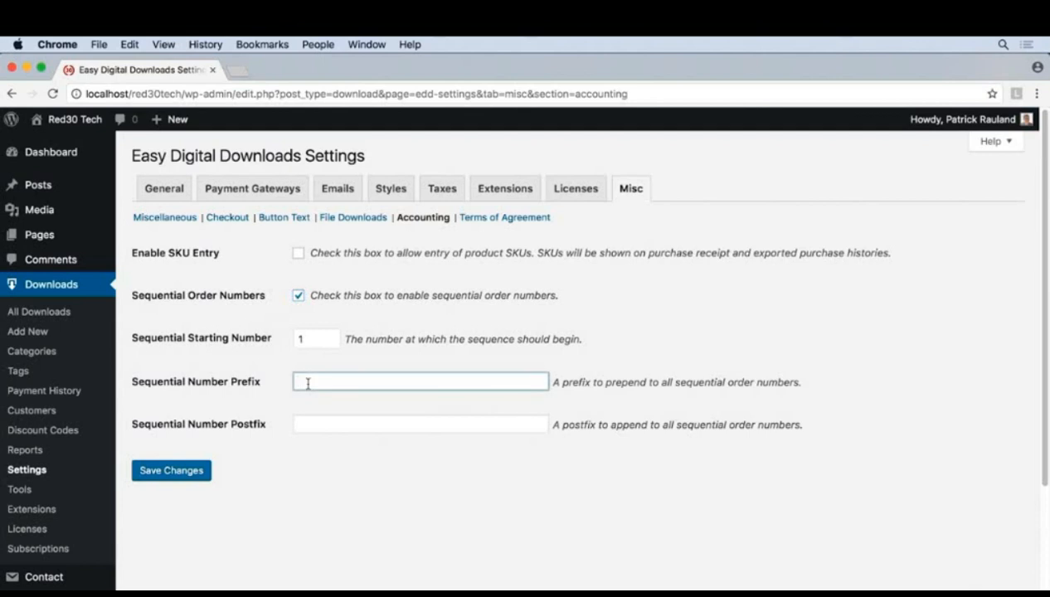
pyautogui.click(419, 382)
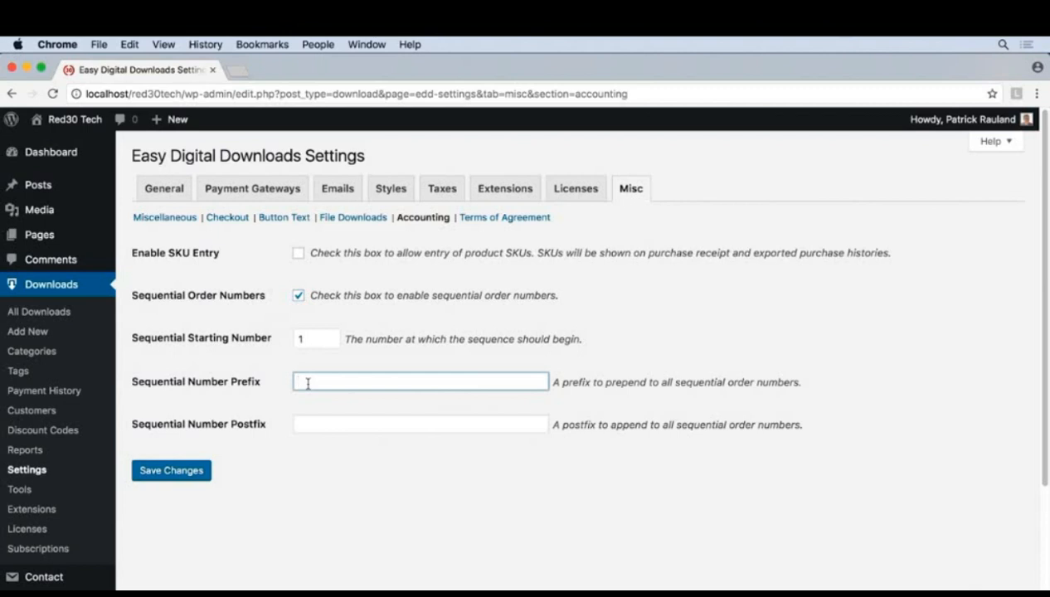
pyautogui.click(420, 382)
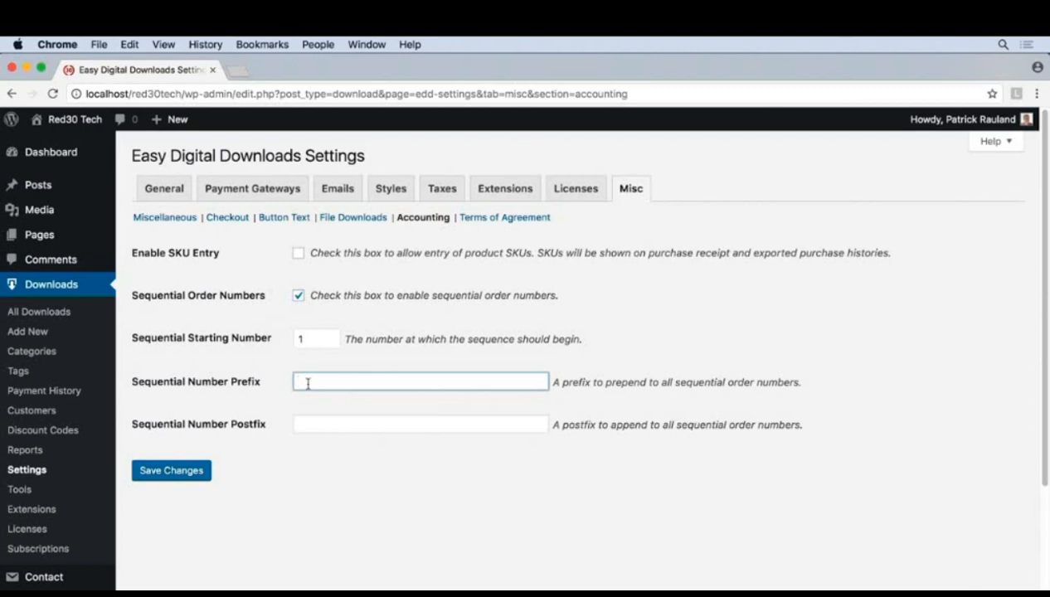
pyautogui.click(298, 380)
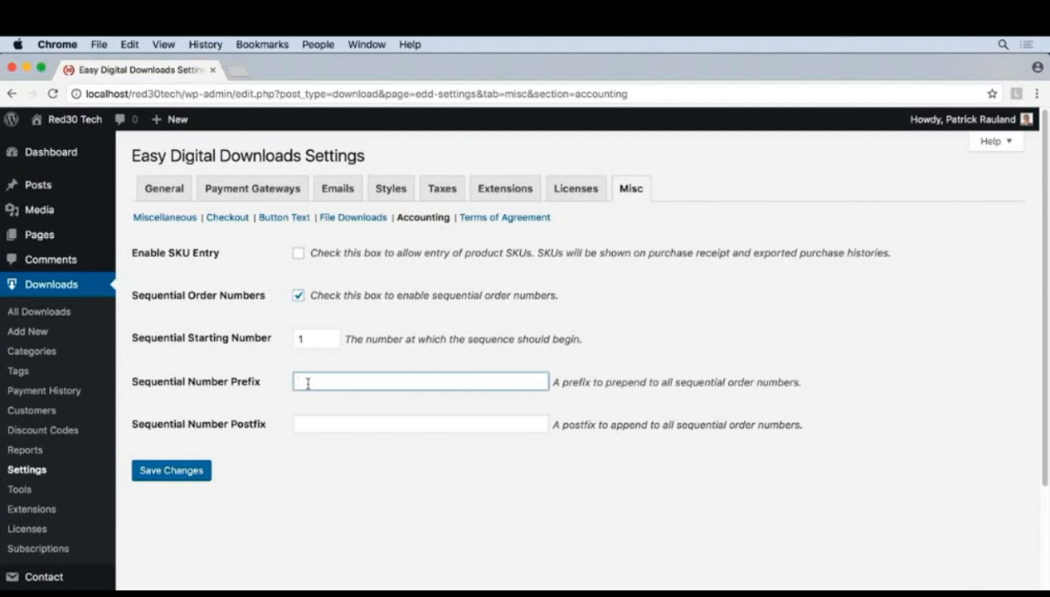
pyautogui.write('RED')
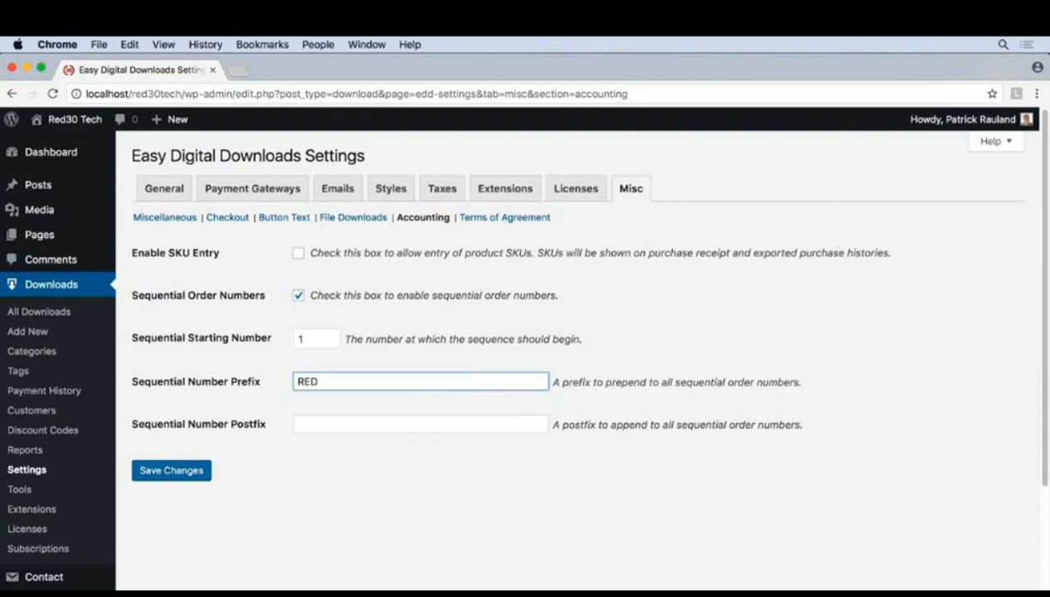
pyautogui.click(171, 471)
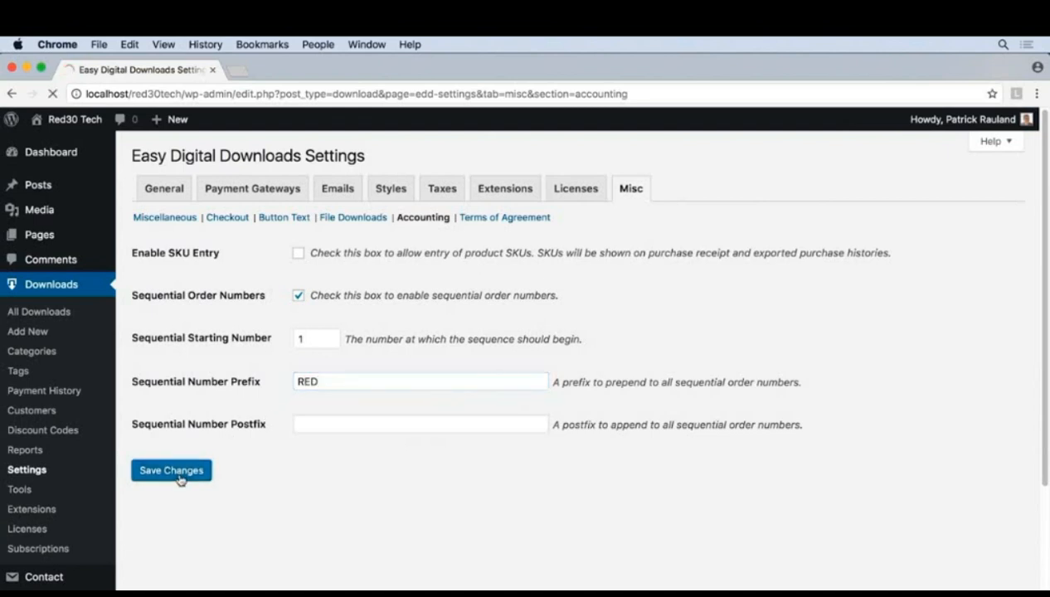
# Step: Save the accounting settings so the RED-prefixed sequential numbering is stored
pyautogui.click(171, 471)
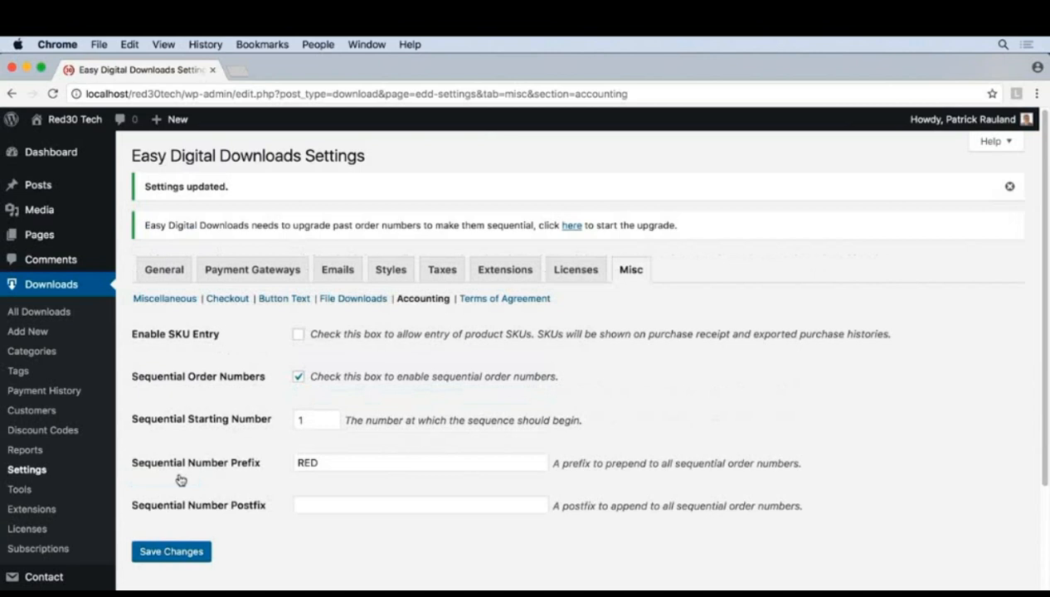
pyautogui.moveTo(571, 242)
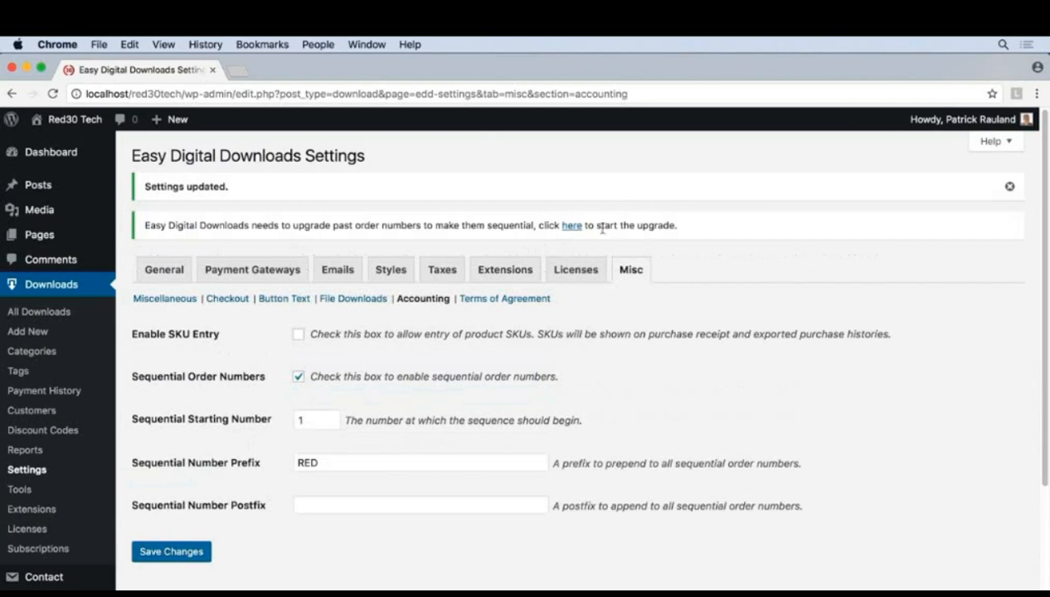
pyautogui.moveTo(564, 279)
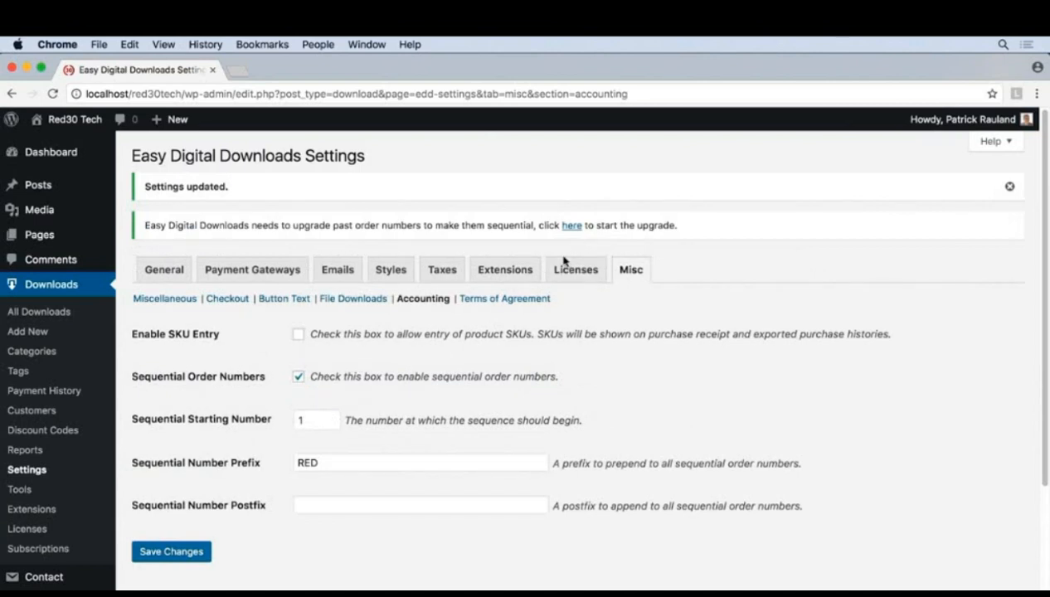
# Step: Return to the Dashboard and review its At a Glance and sales summary widgets
pyautogui.click(571, 226)
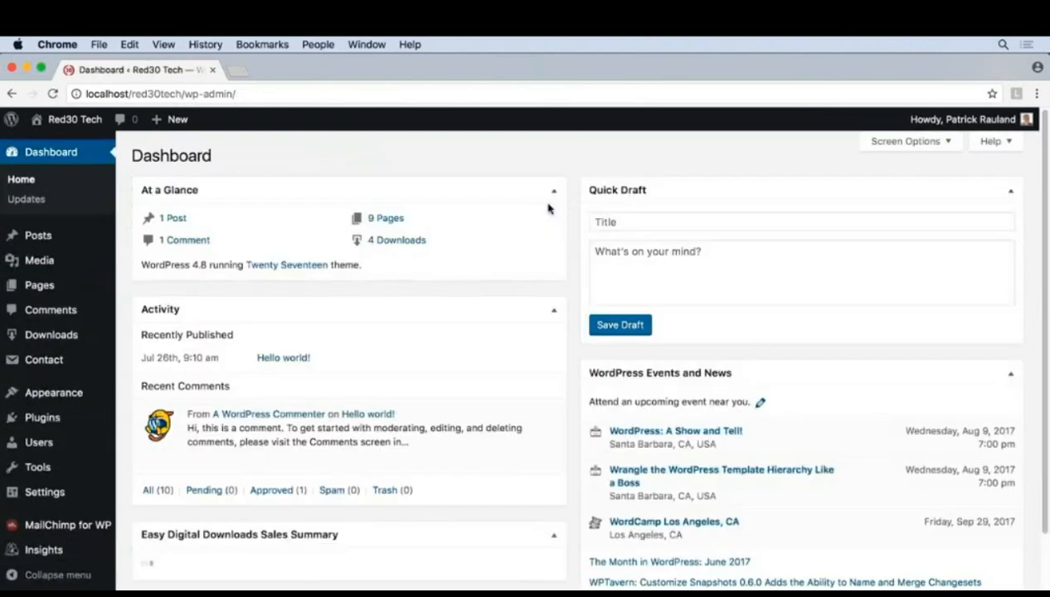
pyautogui.scroll(-3)
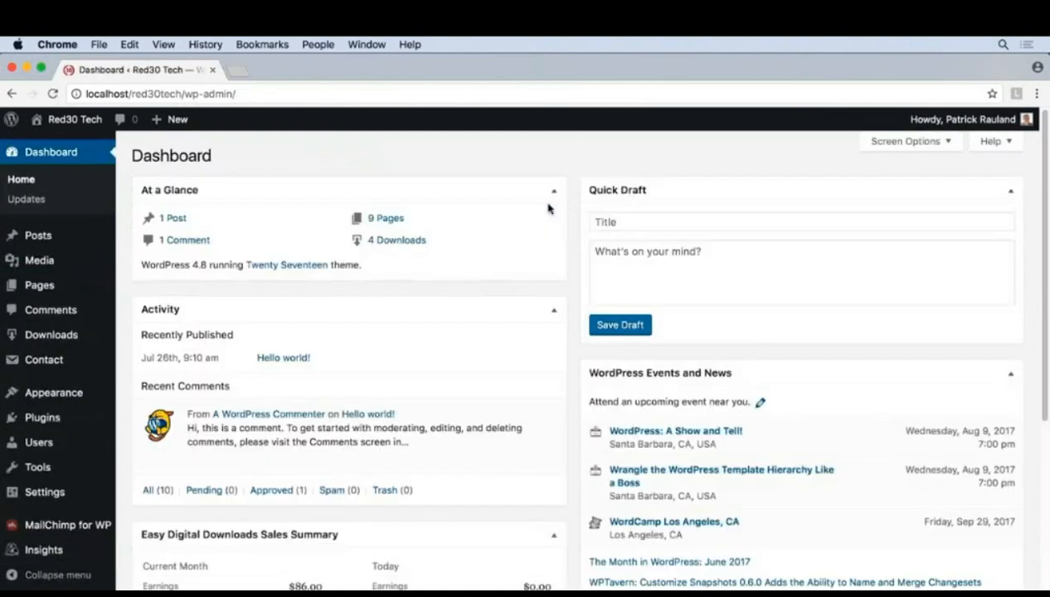